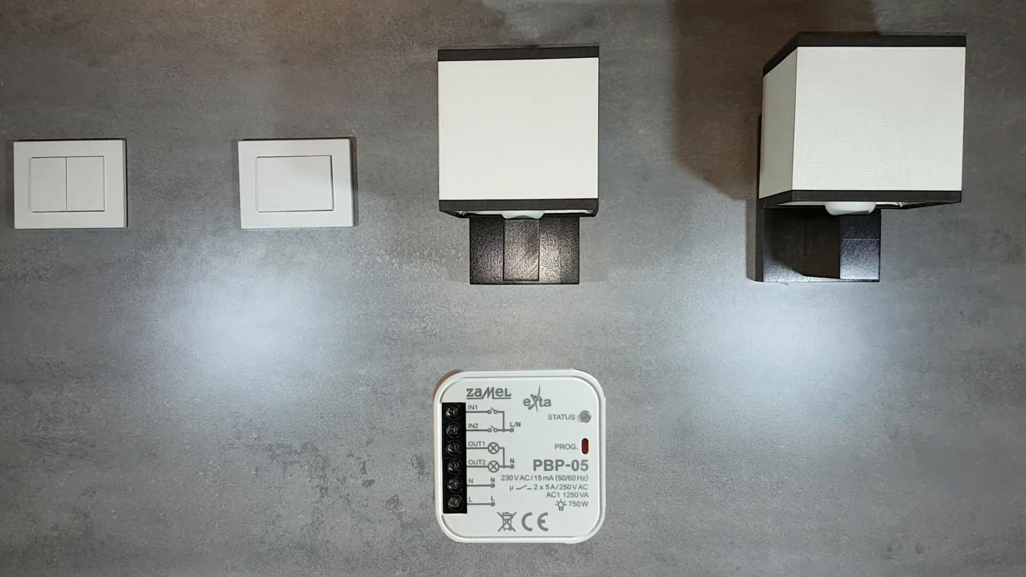
- Switch on the left wall lamp via the double wall switch's left key, leaving the right lamp off
click(65, 183)
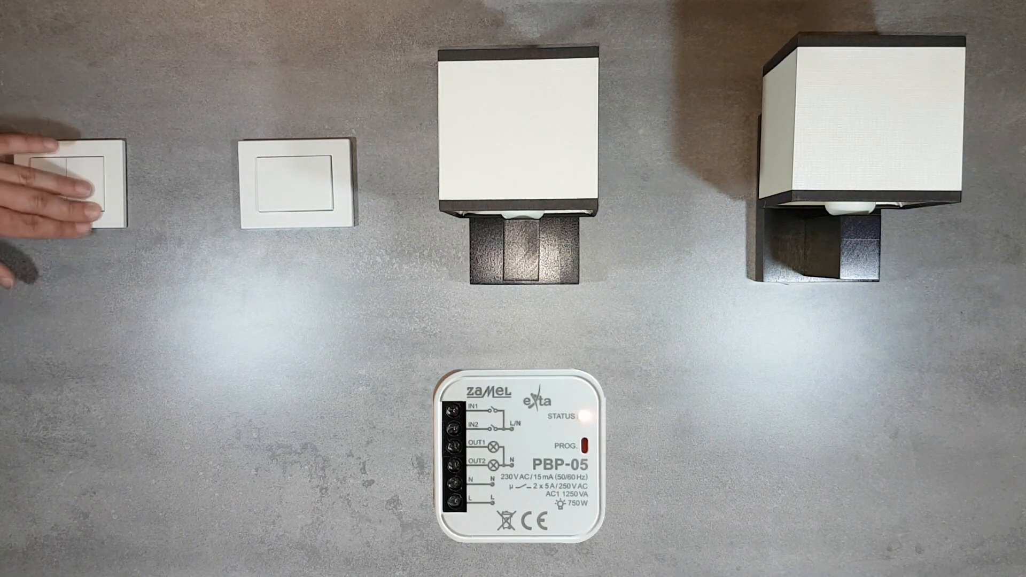
click(75, 184)
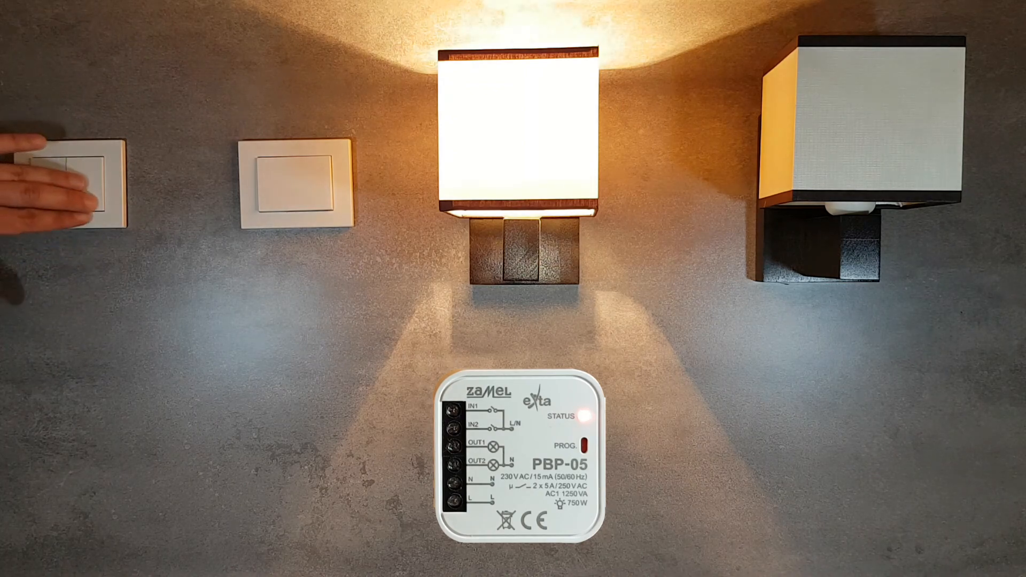